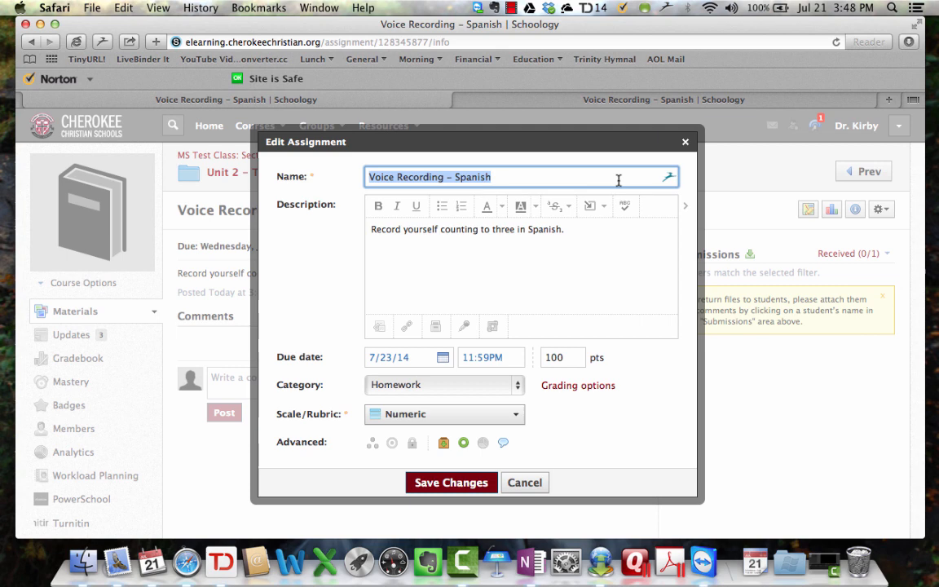
{"action": "mouse_move", "coordinate": [292, 264]}
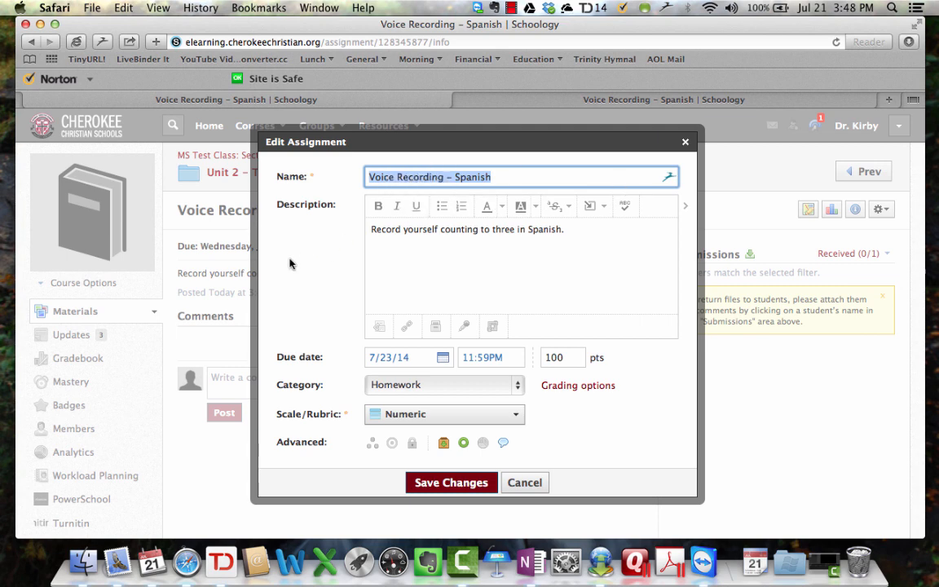
{"action": "mouse_move", "coordinate": [324, 247]}
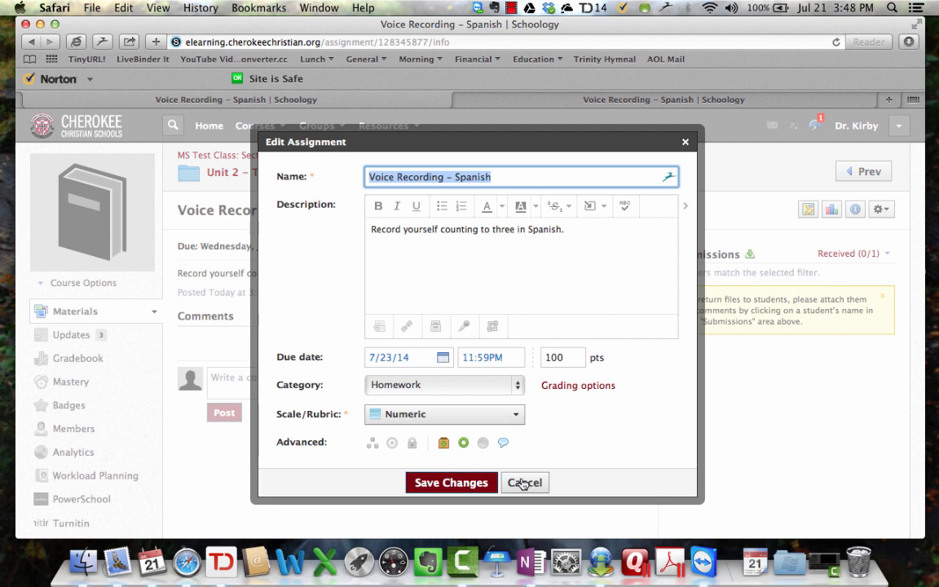
Step: Cancel out of the Edit Assignment dialog, discarding any changes
{"action": "left_click", "coordinate": [525, 482]}
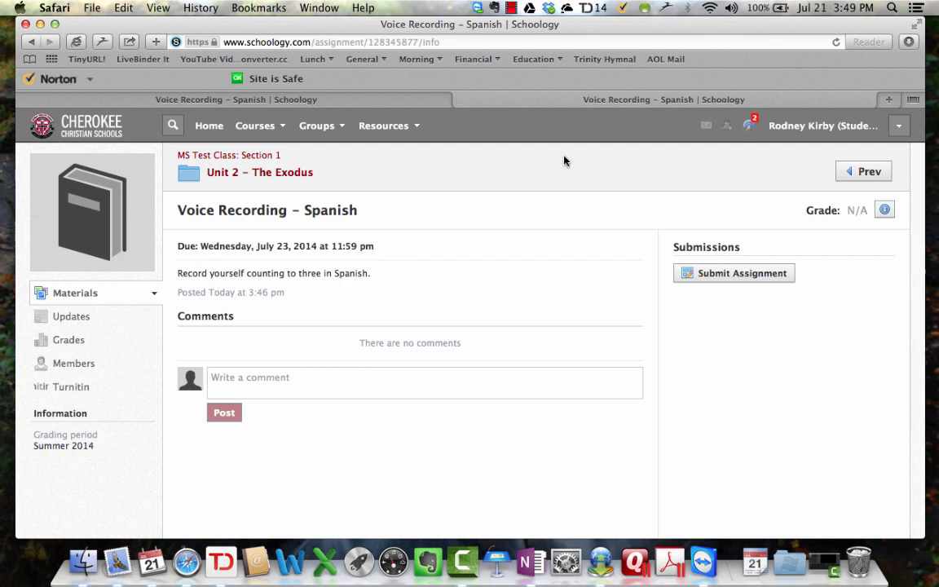
{"action": "mouse_move", "coordinate": [489, 228]}
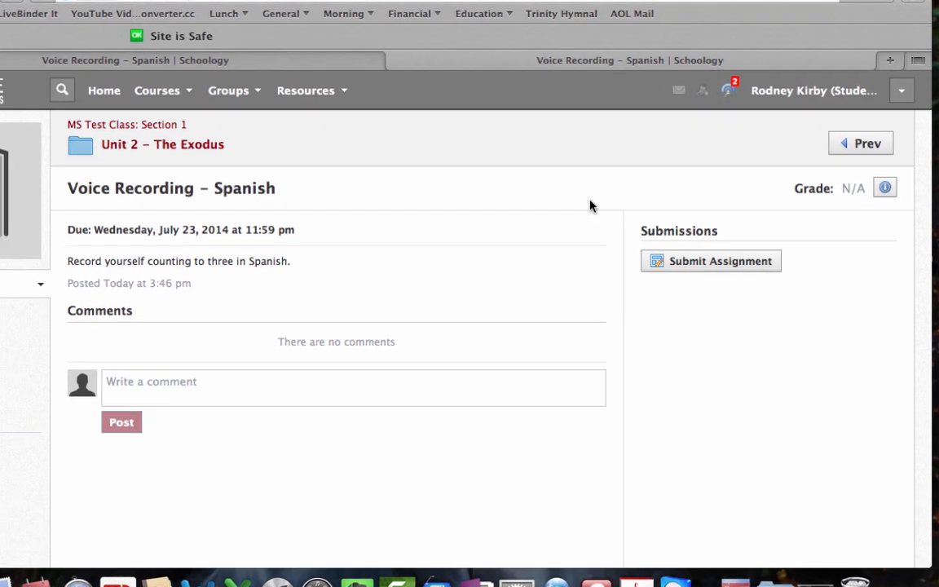
Step: Start submitting the assignment and choose Audio/Video Recording in the Upload dialog
{"action": "left_click", "coordinate": [711, 261]}
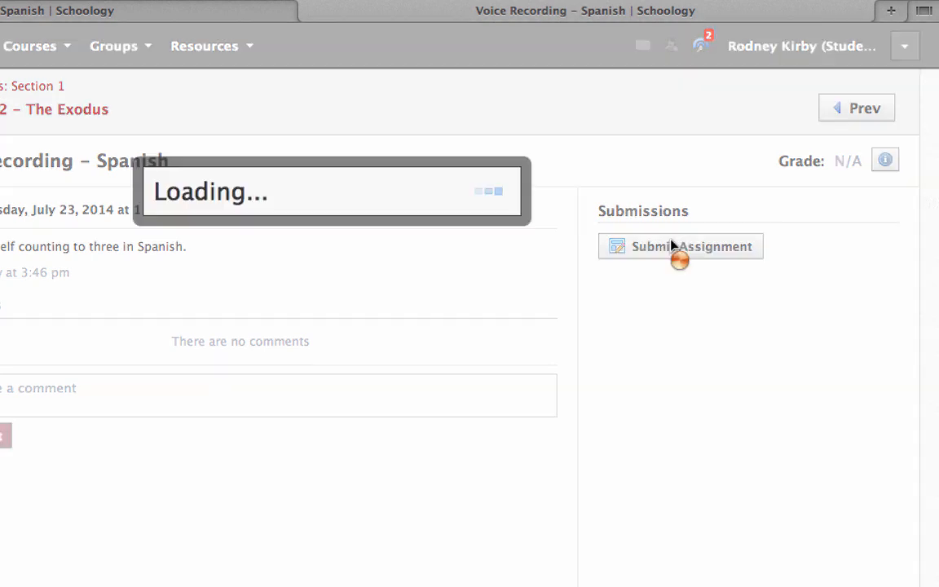
{"action": "left_click", "coordinate": [680, 246]}
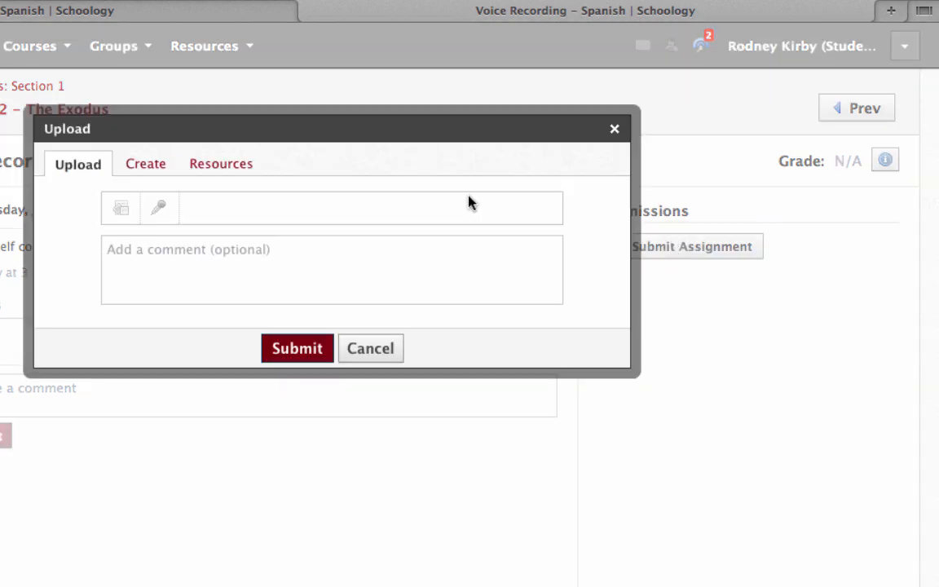
{"action": "mouse_move", "coordinate": [160, 208]}
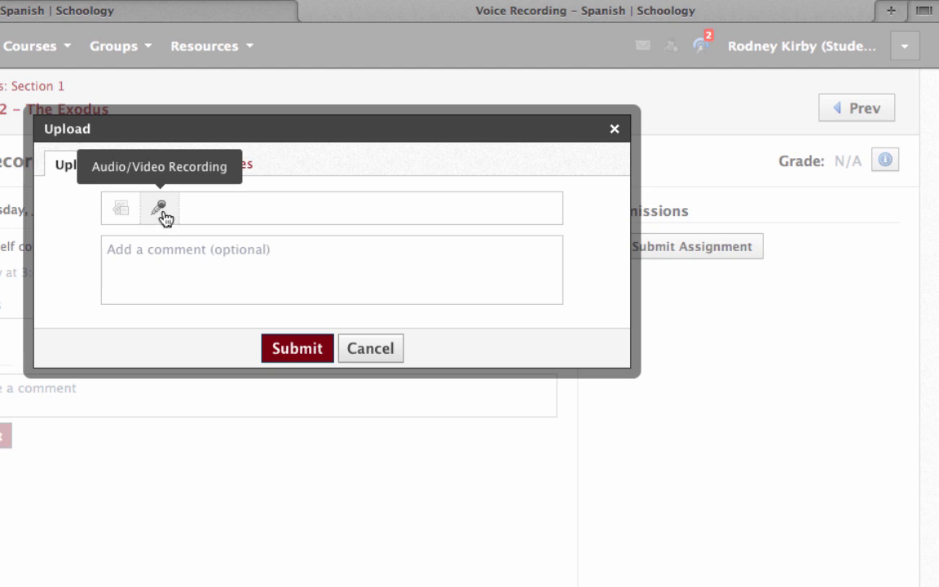
{"action": "left_click", "coordinate": [159, 209]}
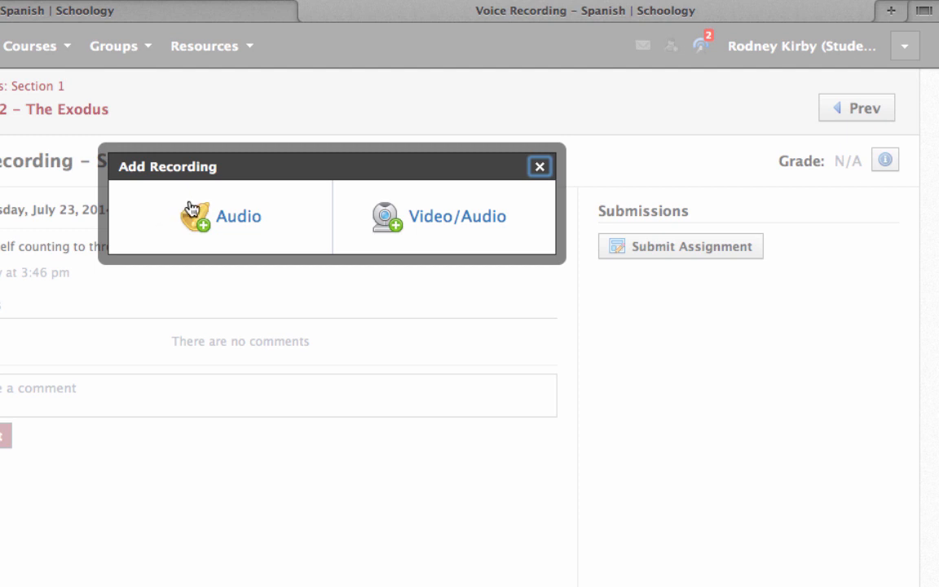
{"action": "mouse_move", "coordinate": [401, 193]}
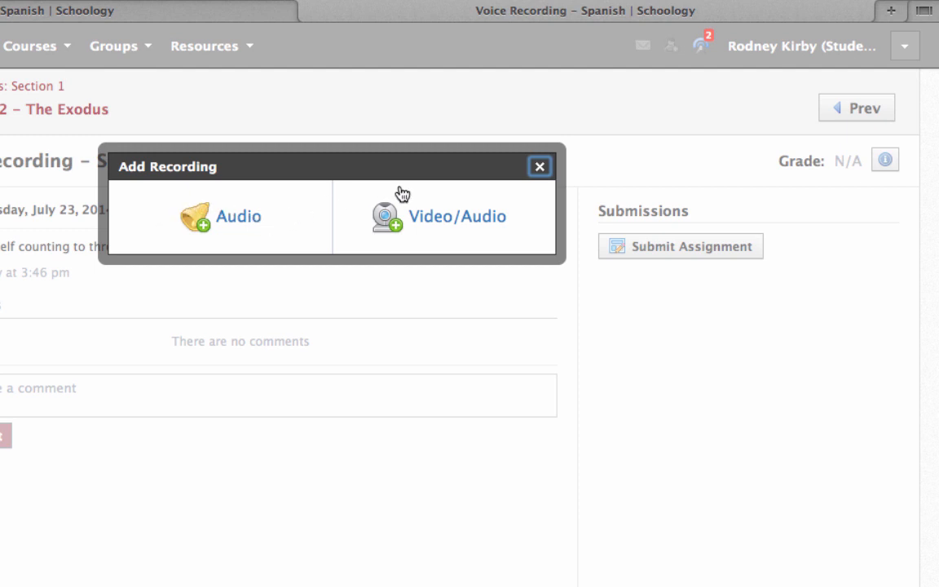
{"action": "mouse_move", "coordinate": [357, 213]}
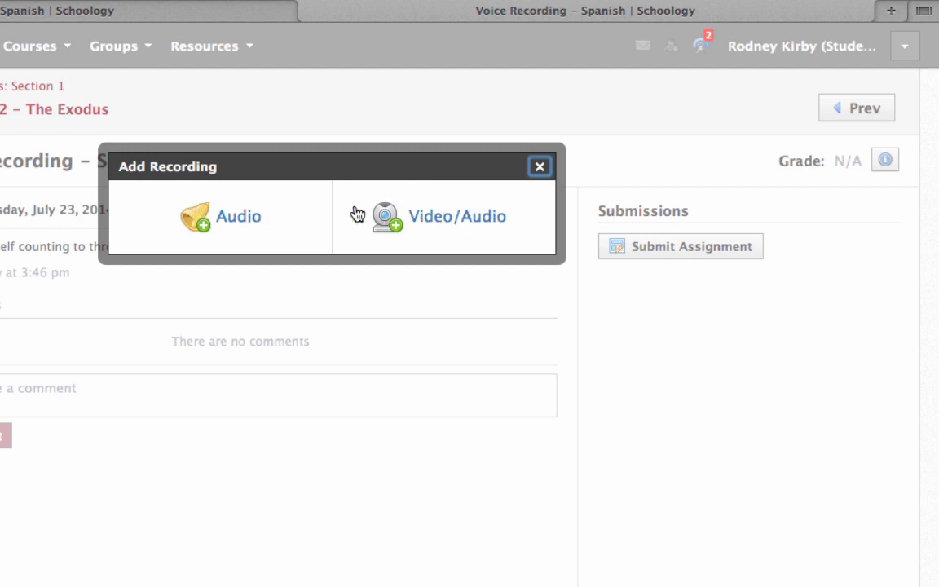
Step: Record a four-second audio-only clip of counting aloud, then stop the recording
{"action": "left_click", "coordinate": [220, 215]}
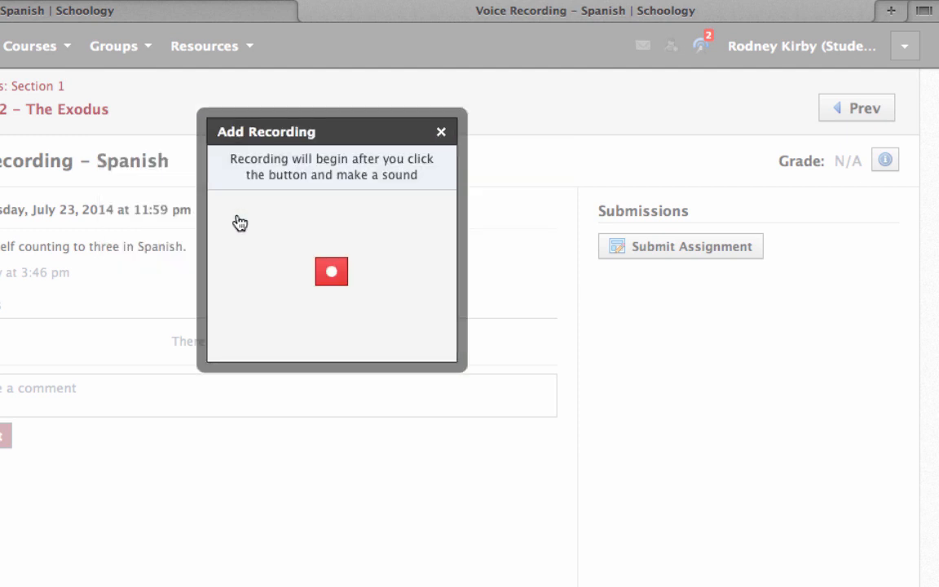
{"action": "mouse_move", "coordinate": [320, 232]}
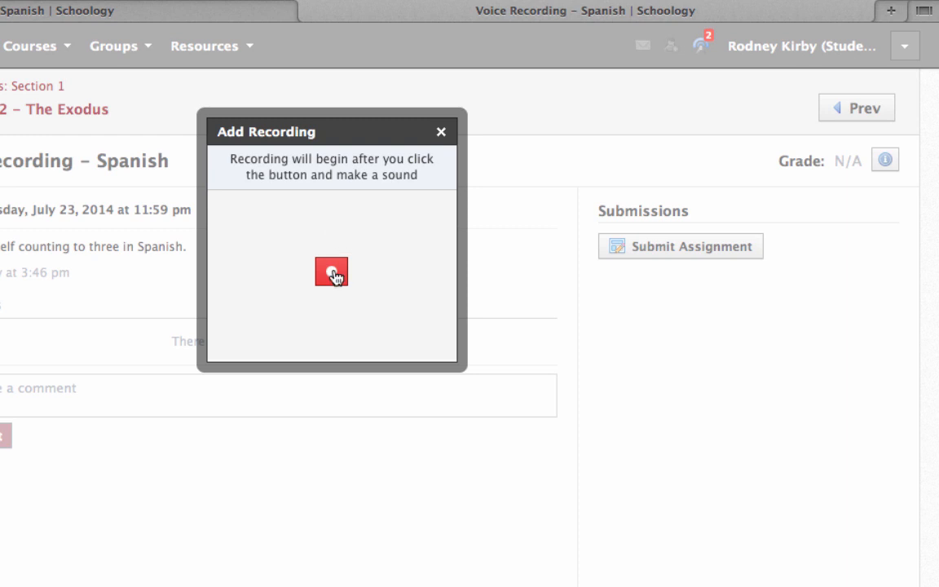
{"action": "left_click", "coordinate": [331, 271]}
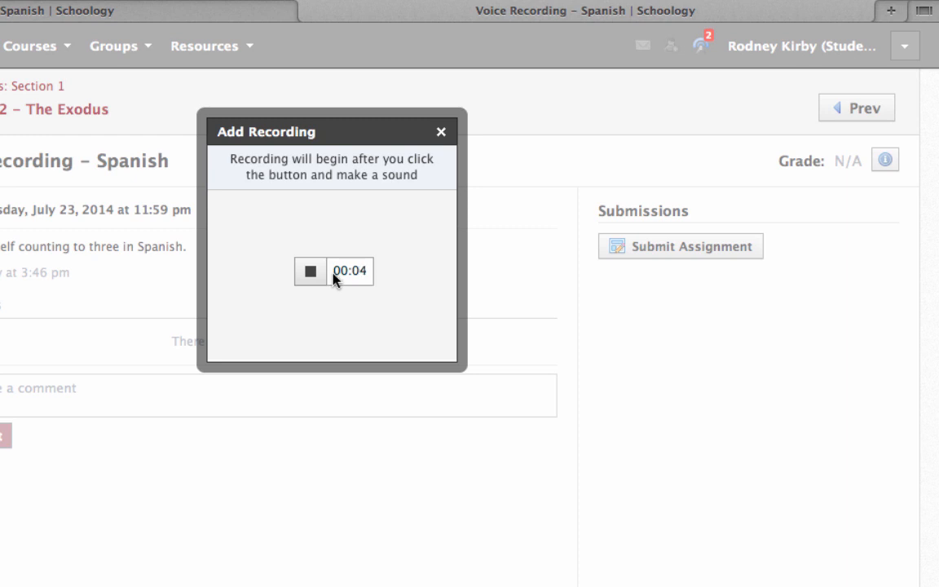
{"action": "left_click", "coordinate": [309, 270]}
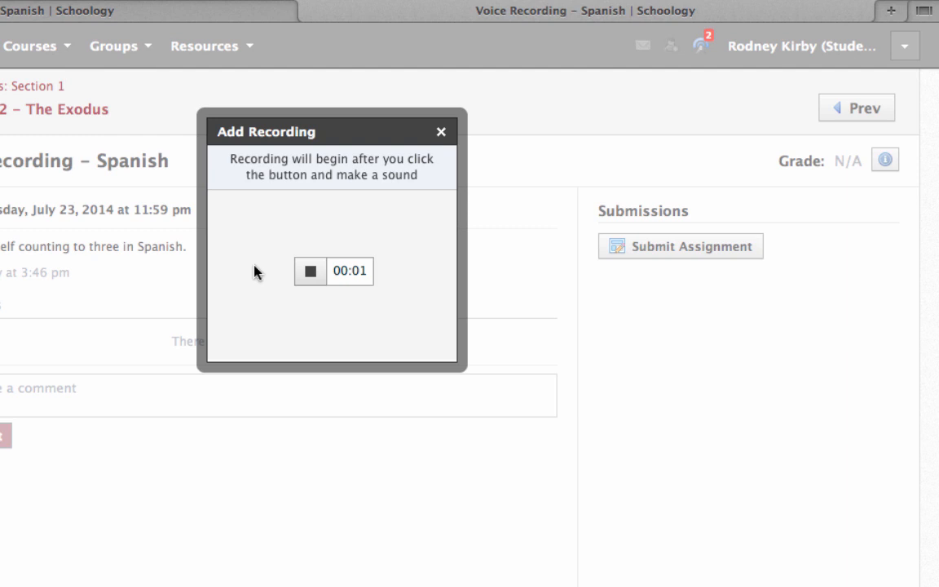
{"action": "left_click", "coordinate": [310, 271]}
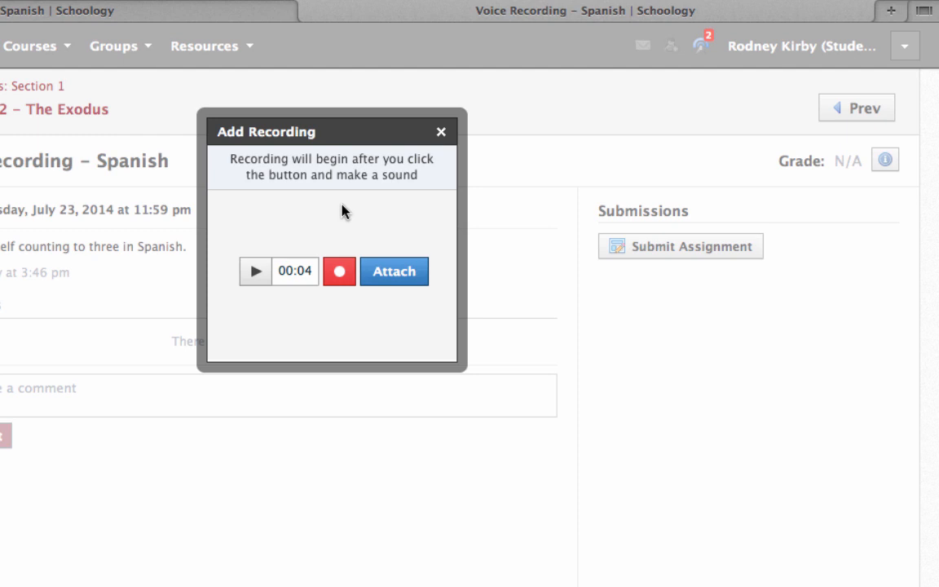
{"action": "mouse_move", "coordinate": [404, 273]}
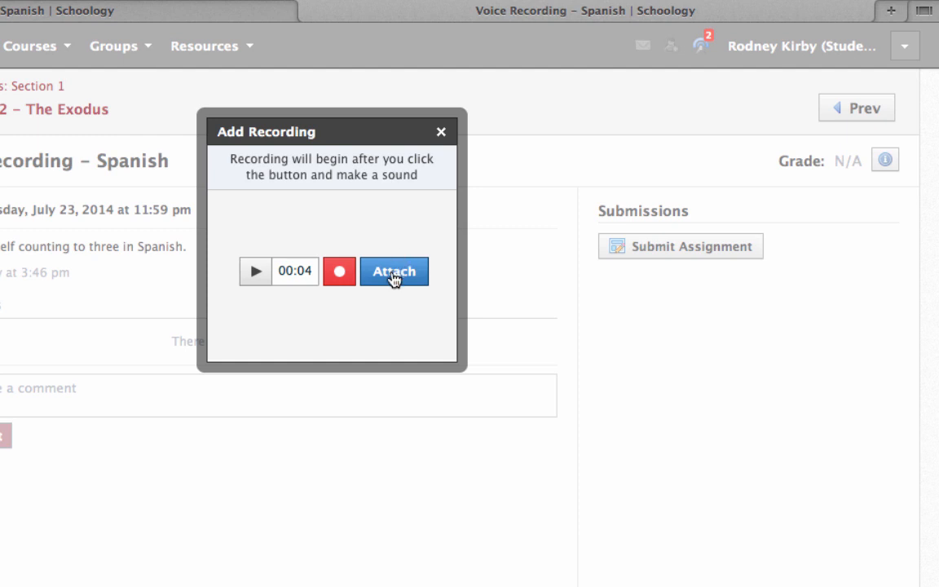
Step: Attach the finished recording and submit it as the assignment's on-time submission
{"action": "left_click", "coordinate": [394, 270]}
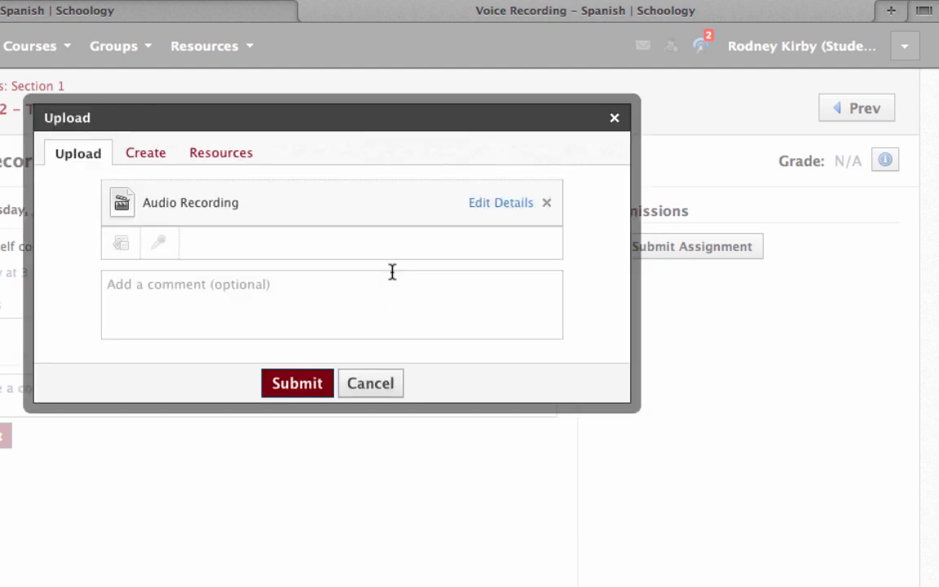
{"action": "mouse_move", "coordinate": [290, 206]}
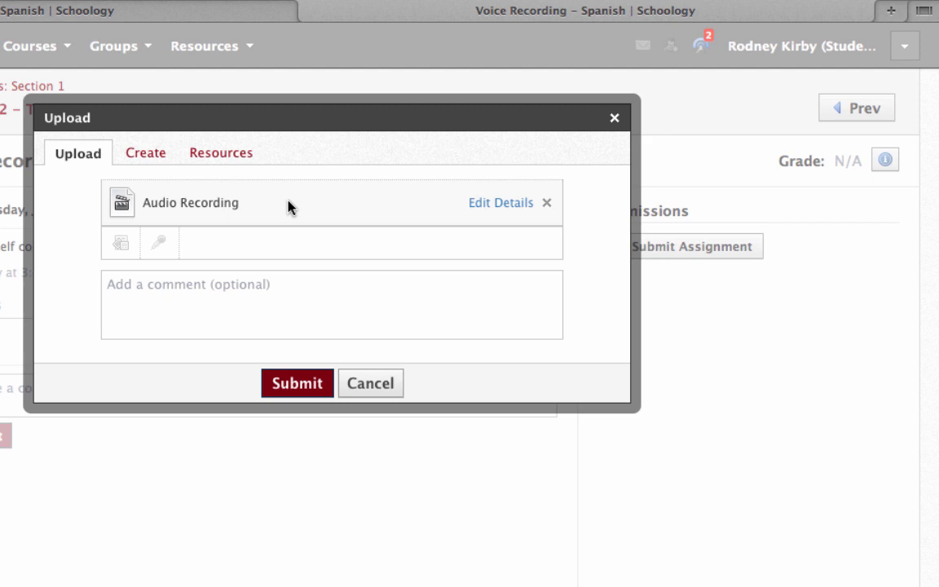
{"action": "left_click", "coordinate": [297, 383]}
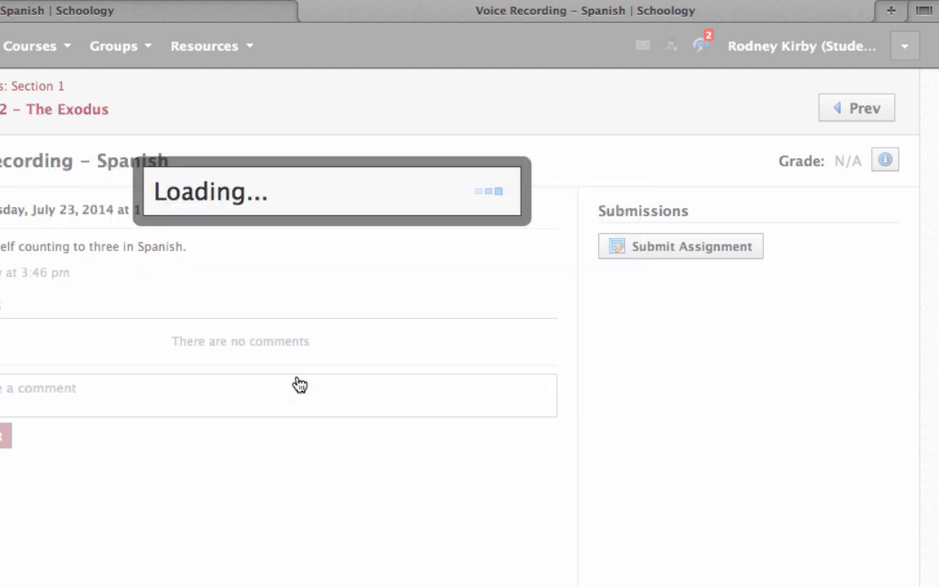
{"action": "left_click", "coordinate": [679, 246]}
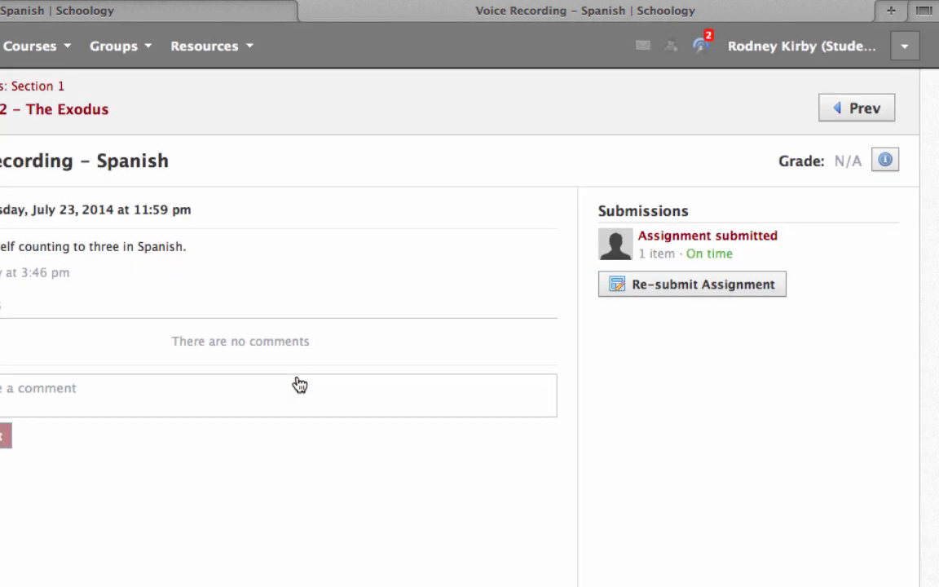
{"action": "mouse_move", "coordinate": [285, 121]}
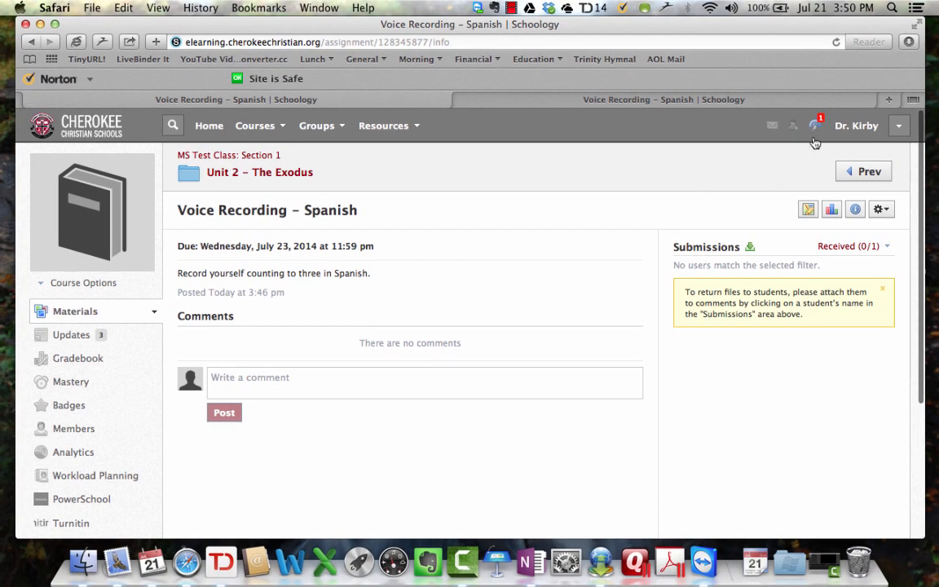
Step: From the teacher's Submissions panel, open the student's recording submission for grading
{"action": "left_click", "coordinate": [815, 124]}
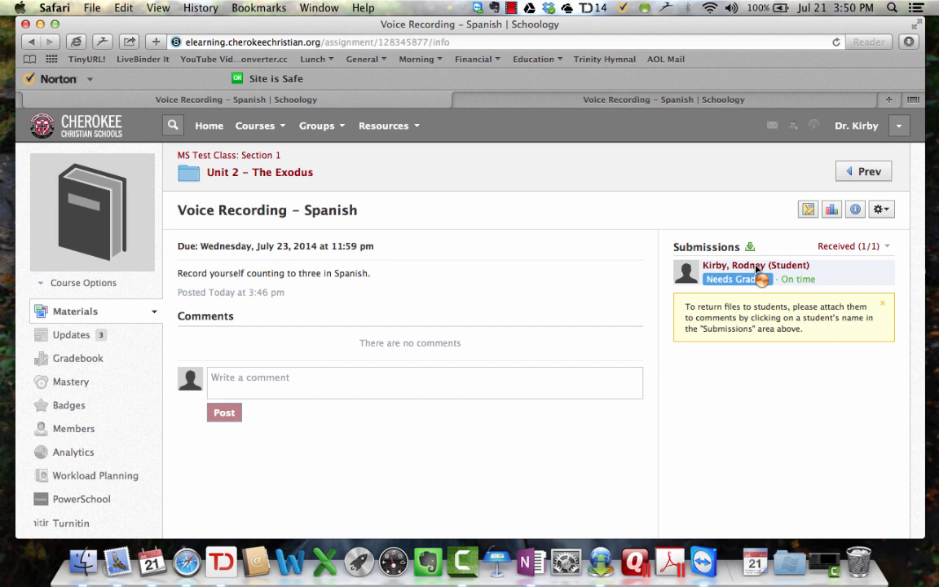
{"action": "left_click", "coordinate": [754, 264]}
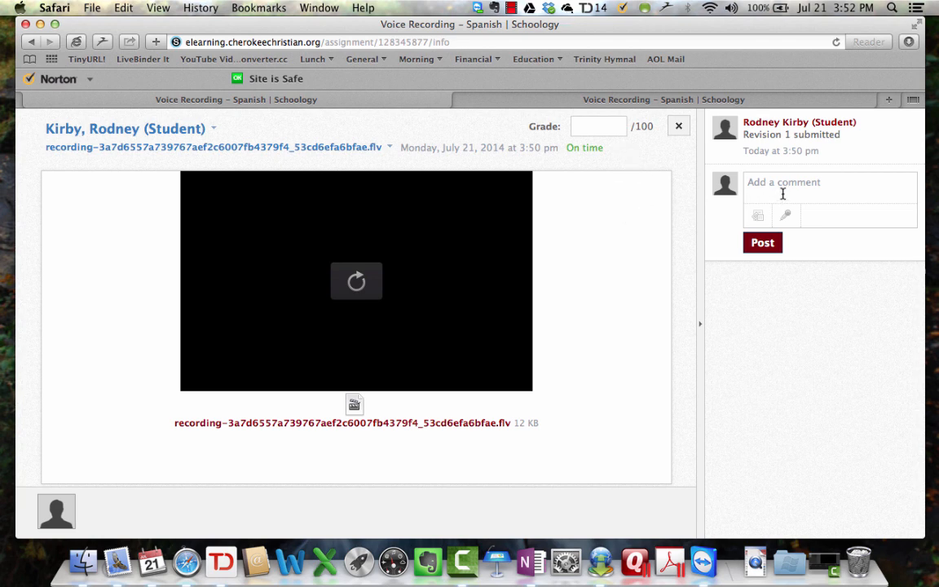
{"action": "mouse_move", "coordinate": [786, 215]}
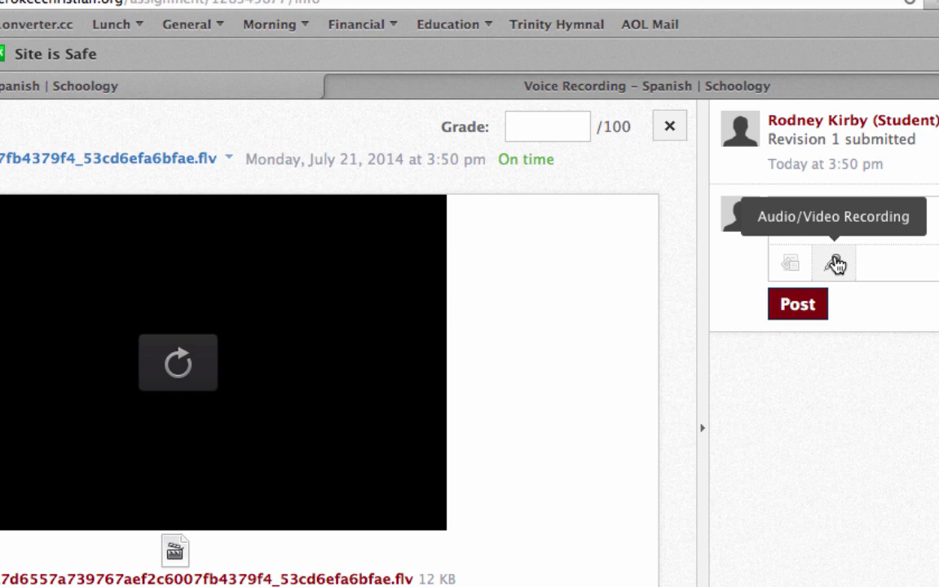
Step: Add a recording to the feedback comment and choose Video/Audio
{"action": "left_click", "coordinate": [834, 263]}
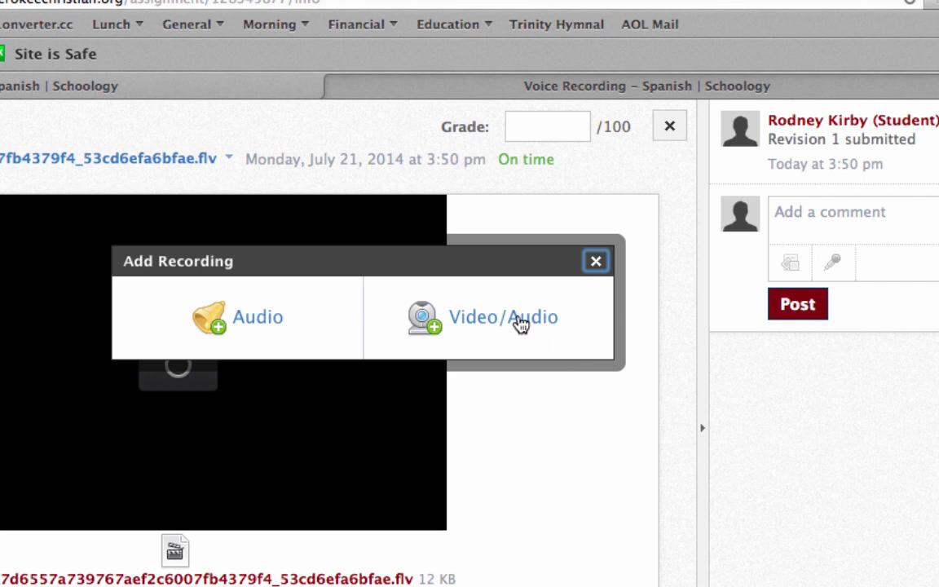
{"action": "left_click", "coordinate": [502, 316]}
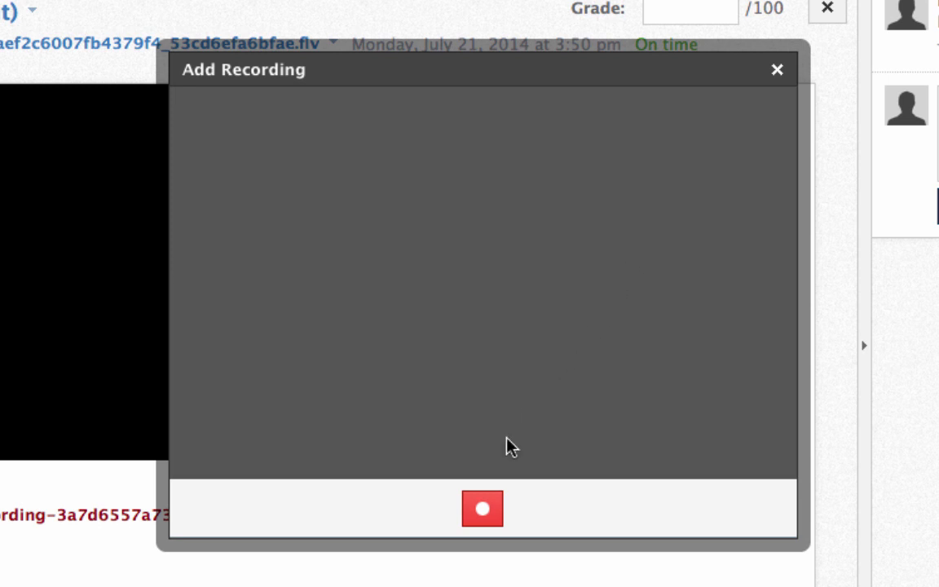
Step: Record a 17-second video comment, stop it, and attach it to the feedback
{"action": "left_click", "coordinate": [482, 508]}
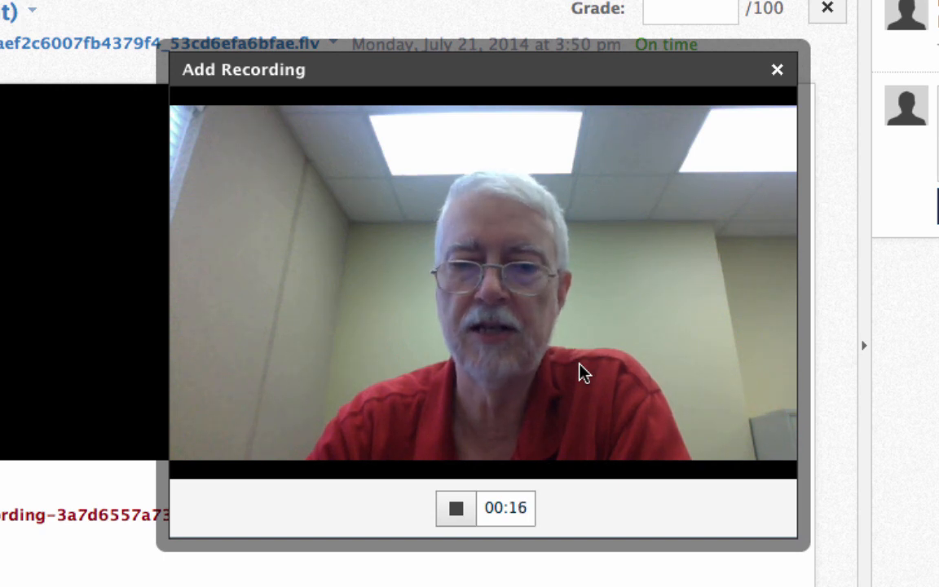
{"action": "left_click", "coordinate": [456, 508]}
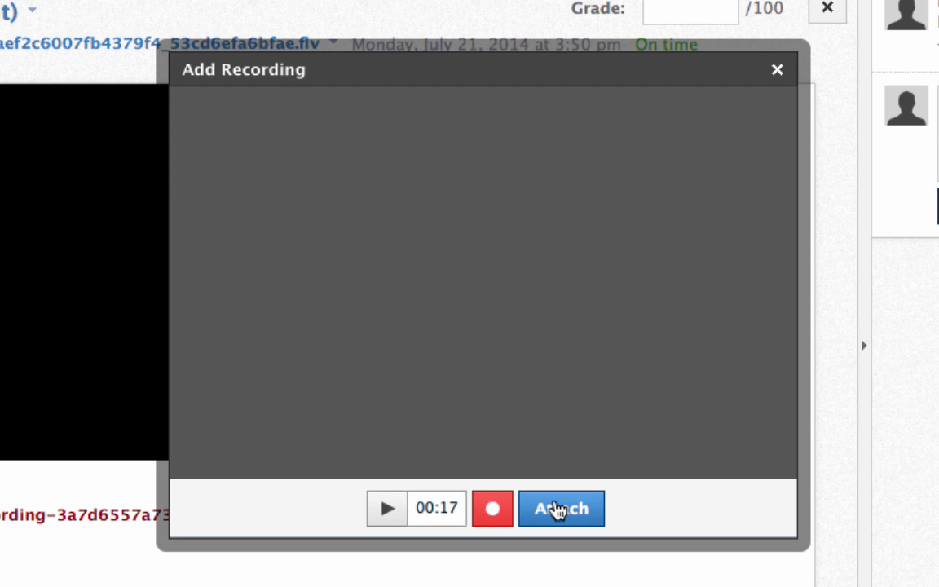
{"action": "left_click", "coordinate": [561, 508]}
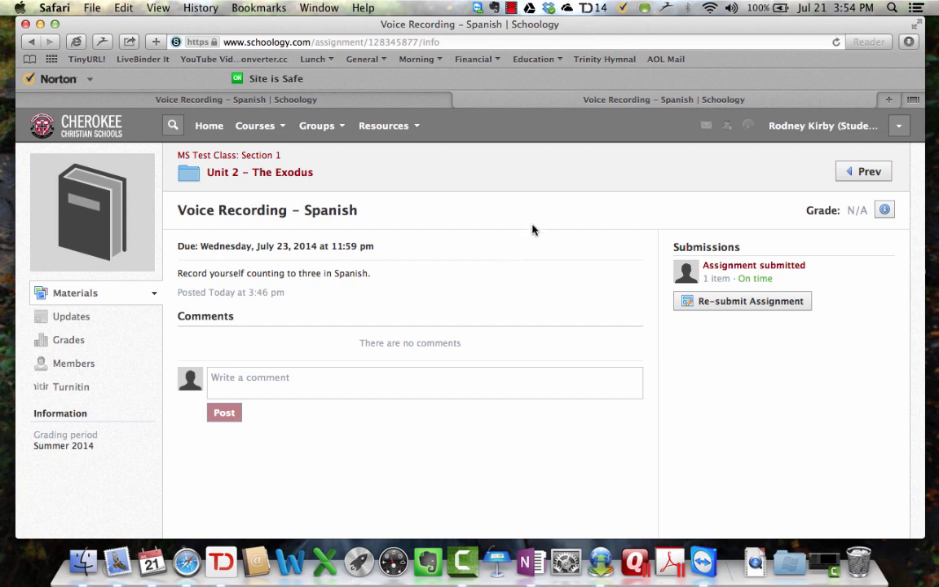
{"action": "mouse_move", "coordinate": [746, 270]}
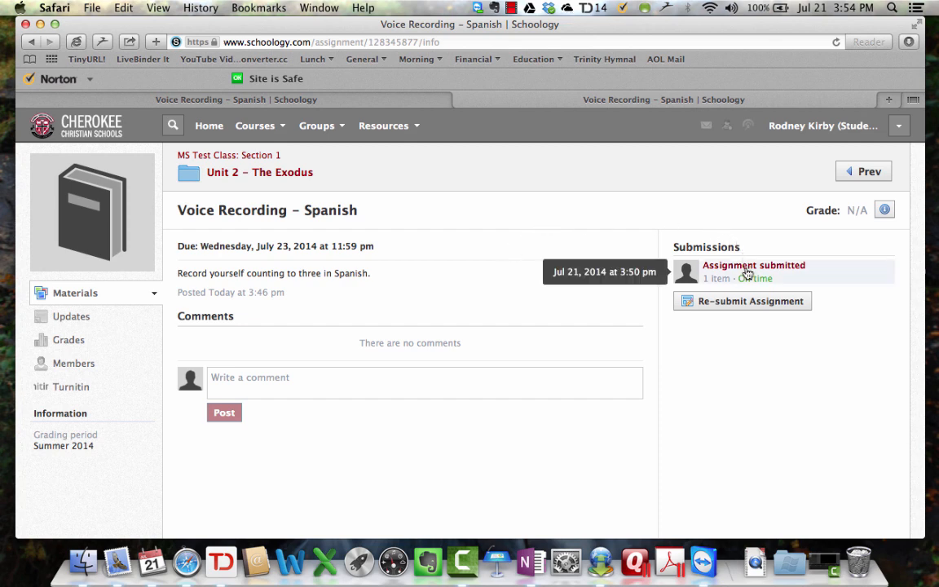
Step: Open the submitted assignment's details and play the teacher's Video Recording comment
{"action": "left_click", "coordinate": [753, 264]}
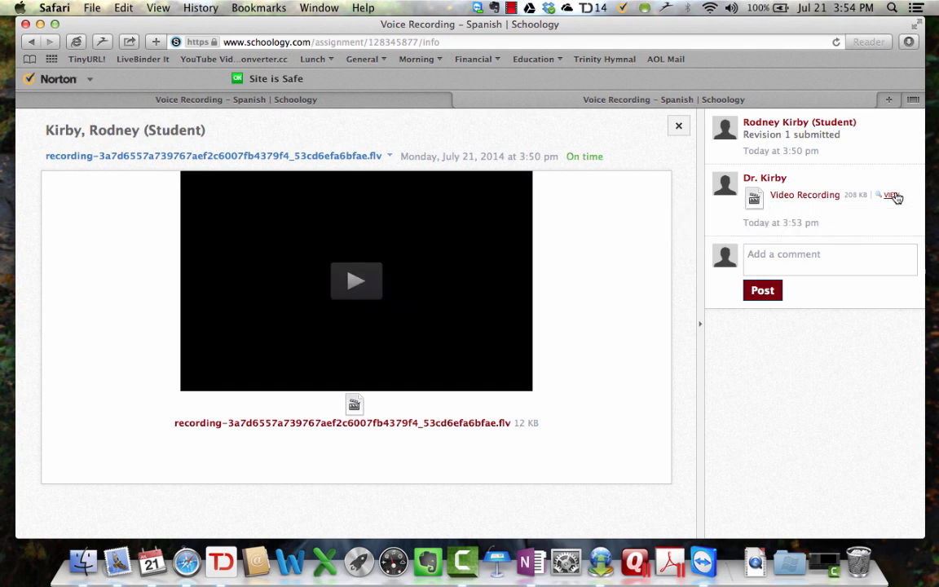
{"action": "left_click", "coordinate": [889, 196]}
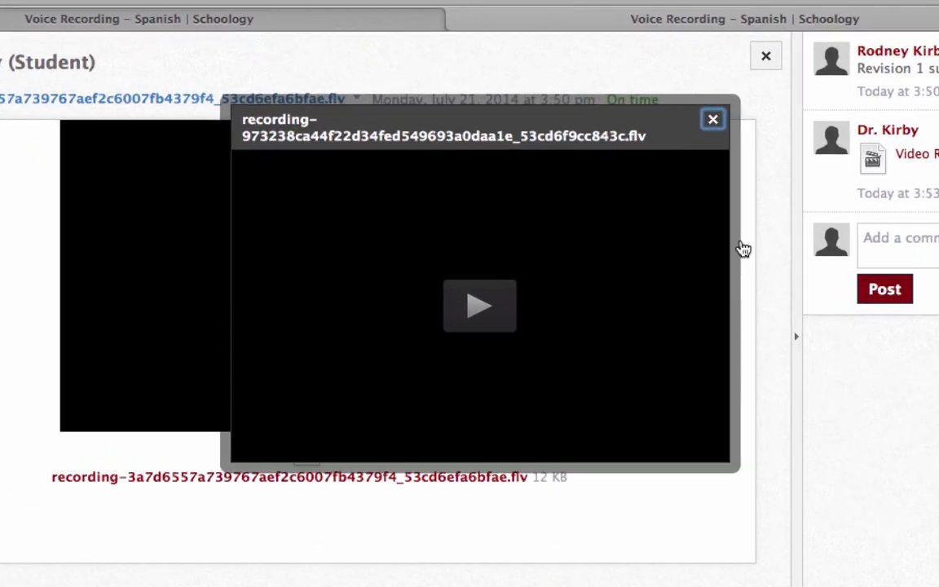
{"action": "left_click", "coordinate": [479, 307]}
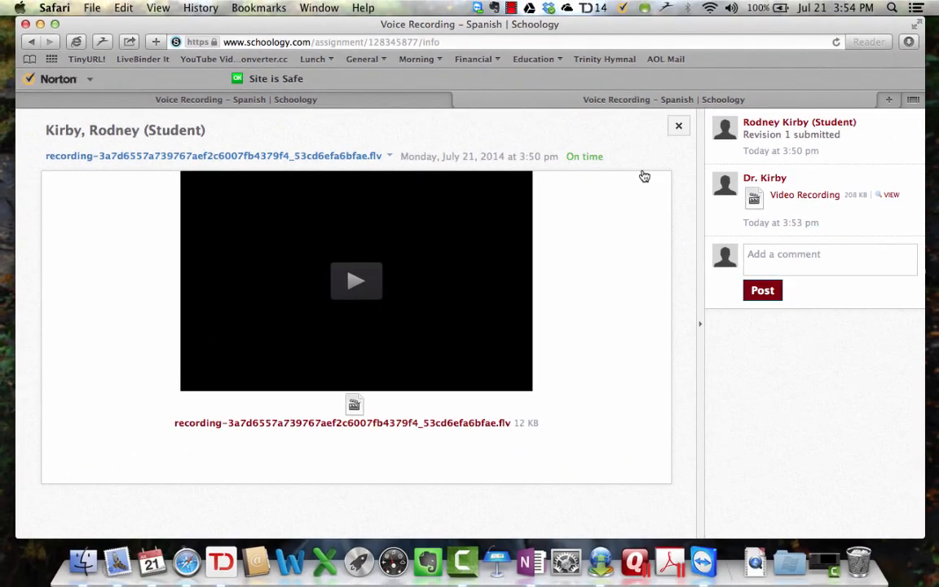
{"action": "mouse_move", "coordinate": [628, 264]}
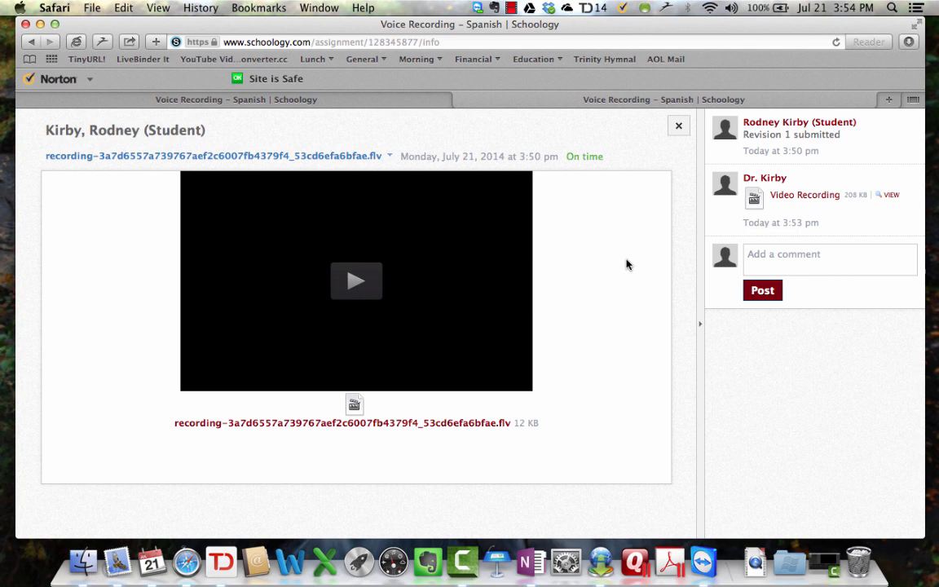
{"action": "left_click", "coordinate": [512, 6]}
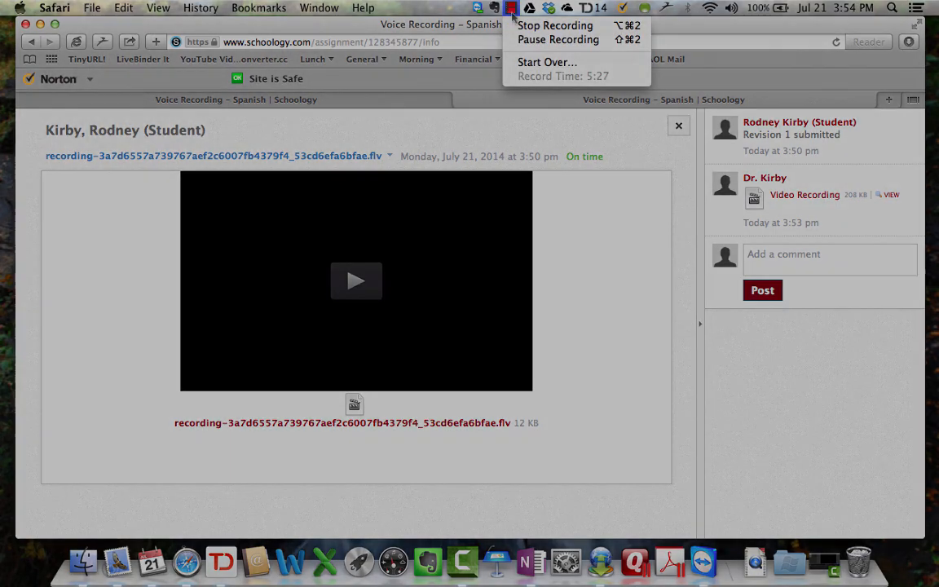